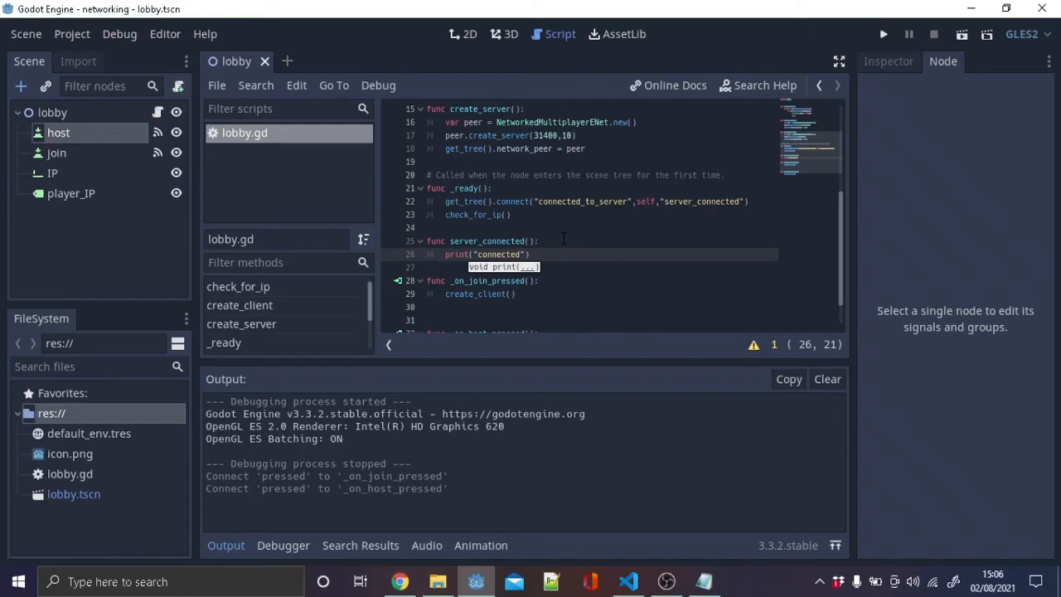
# Focus the IP Address field in the left game window to enter the join address.
pyautogui.click(882, 33)
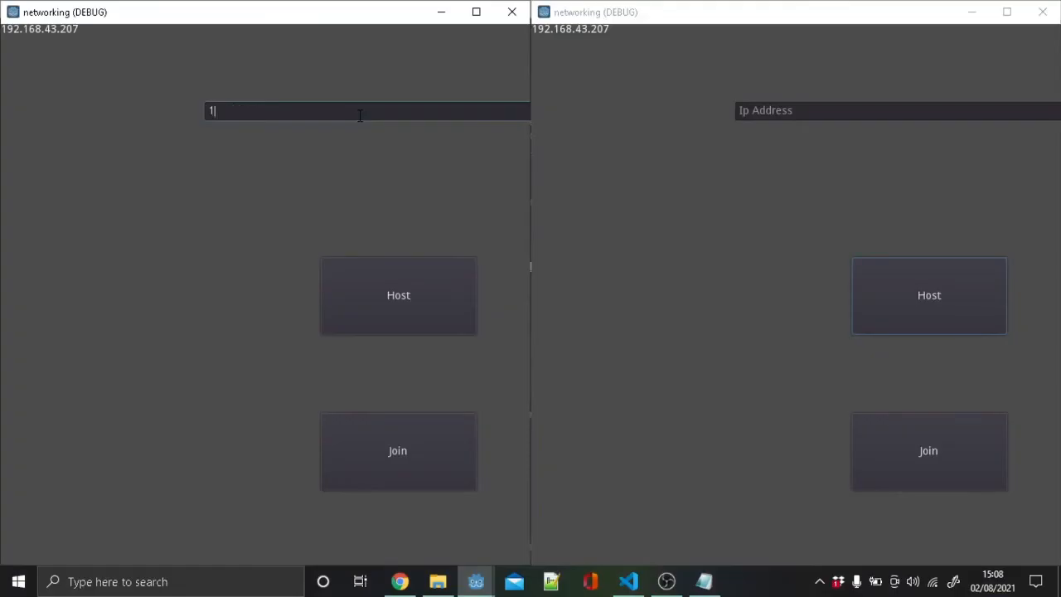
# Enter 127.0.0.1 as the IP address, then return to the Godot editor.
pyautogui.write('27.0.0.1')
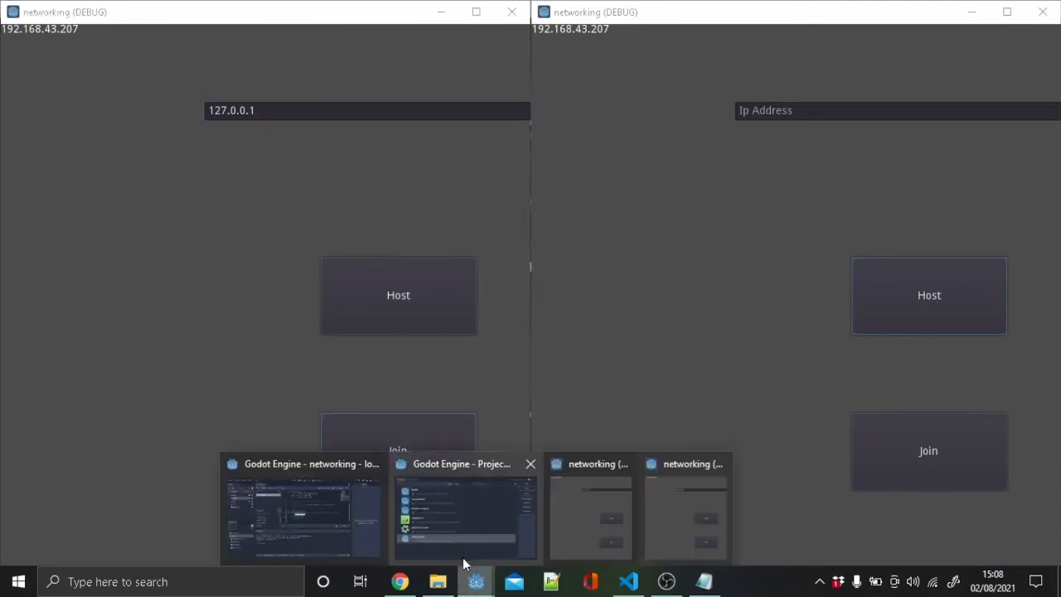
pyautogui.click(300, 510)
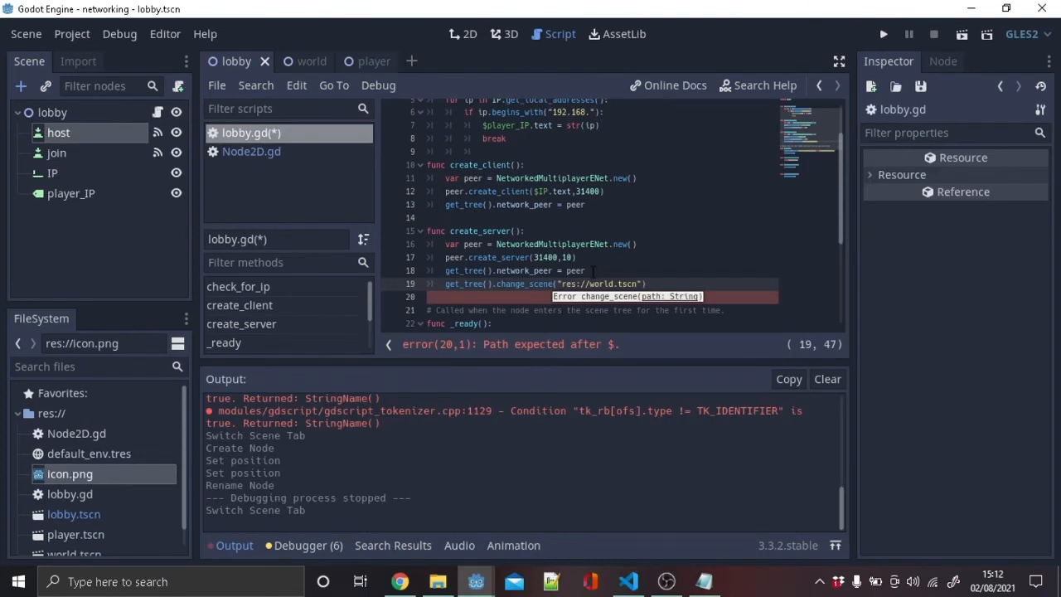
# Switch to the world scene to write the new_player(id) spawning function in world.gd.
pyautogui.click(295, 60)
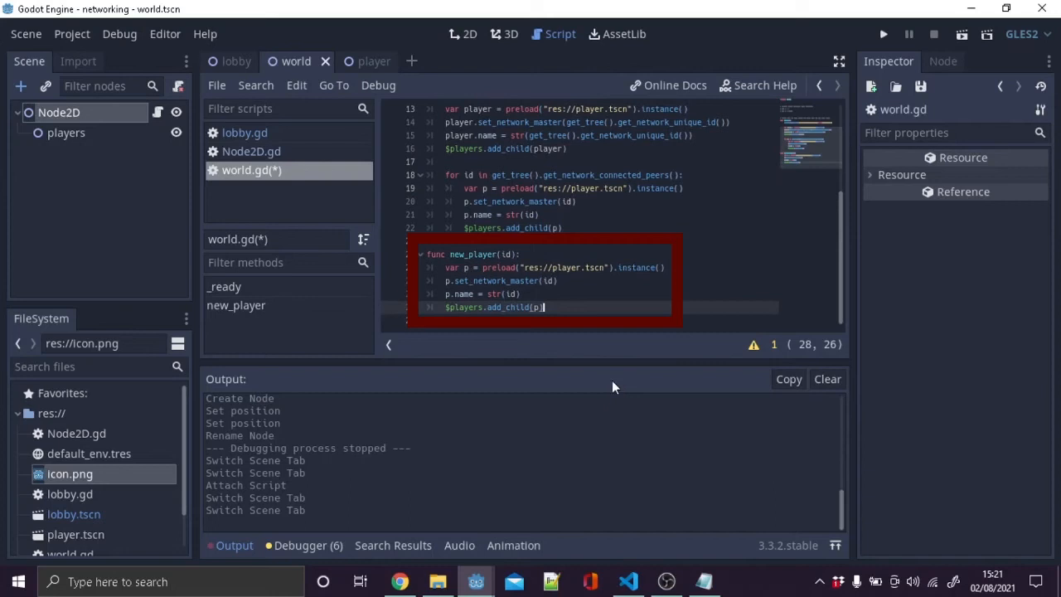
pyautogui.moveTo(670, 522)
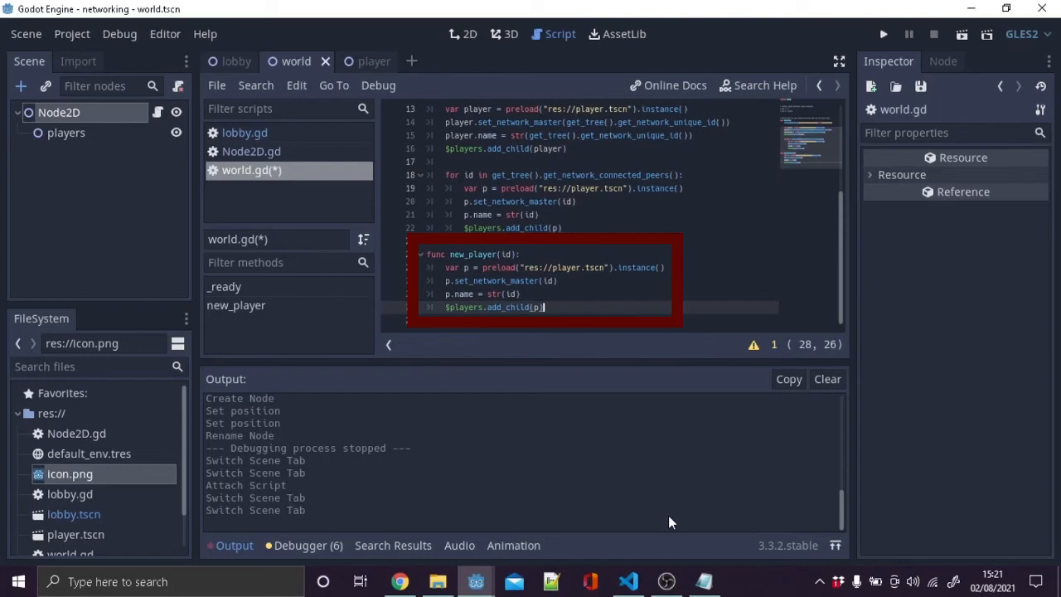
# Add rpc_unreliable set_pos and remote func set_pos(pos) to the player script, then bring up the two game windows.
pyautogui.click(882, 33)
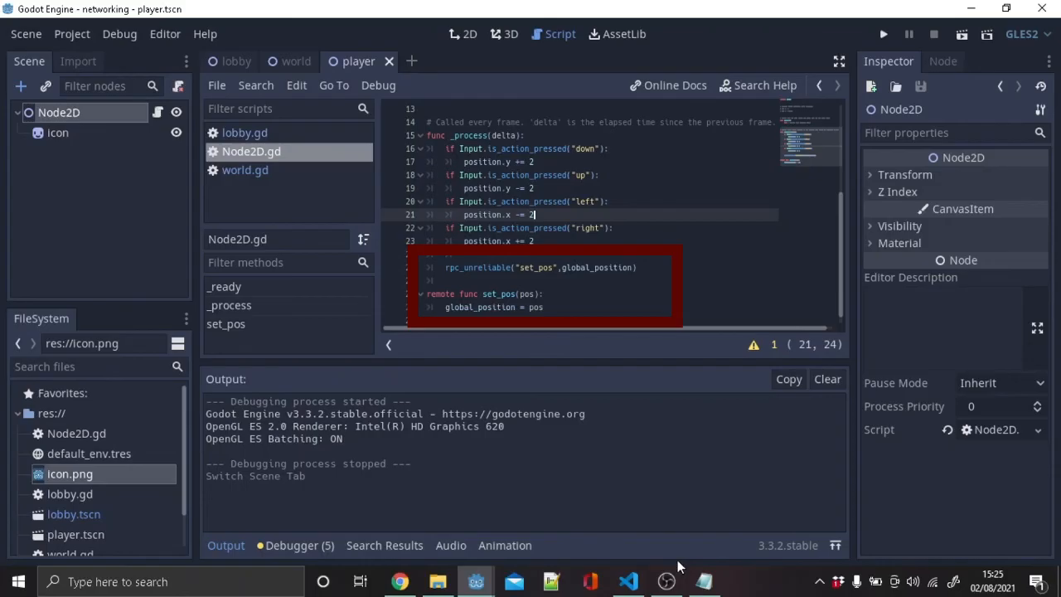
pyautogui.click(882, 33)
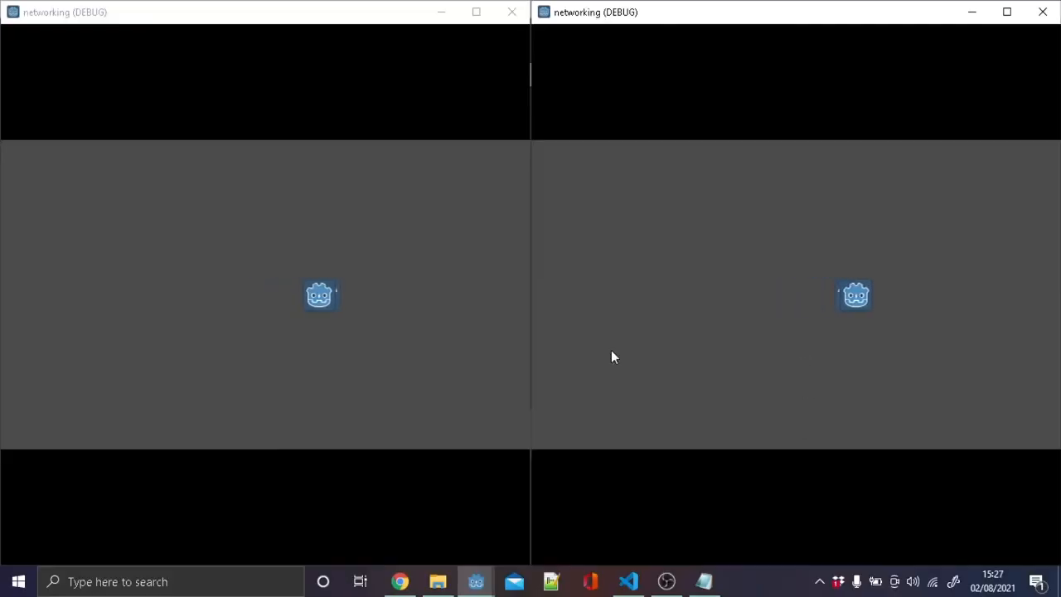